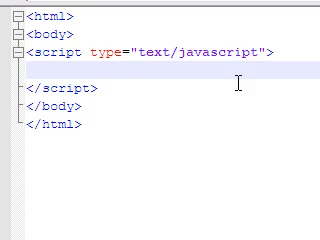
pyautogui.write('var')
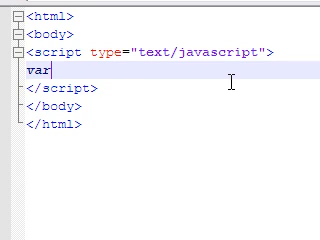
pyautogui.write('bu')
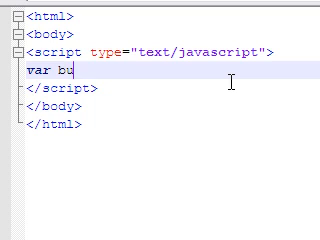
pyautogui.write('cky=')
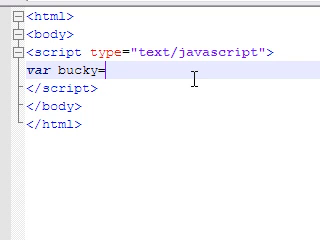
pyautogui.write('navig')
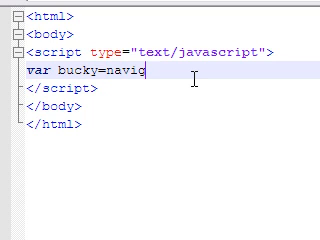
pyautogui.write('ator')
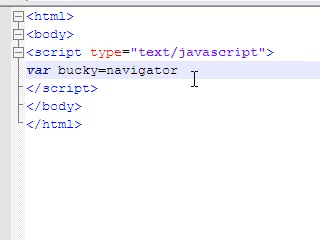
pyautogui.write('.')
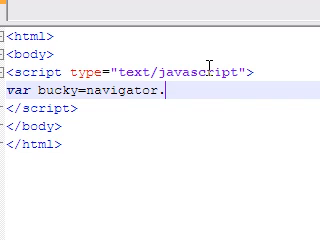
pyautogui.write('app')
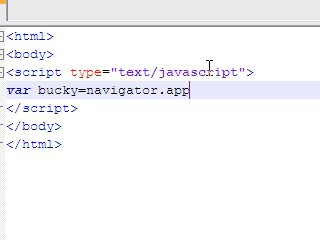
pyautogui.write('Name')
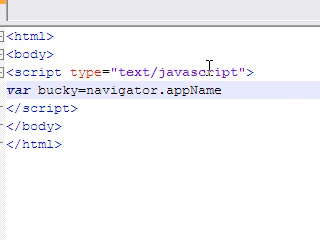
pyautogui.write(';')
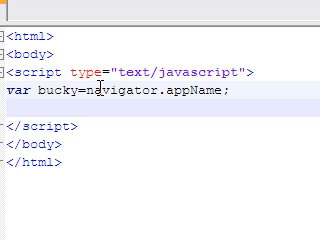
pyautogui.write('document')
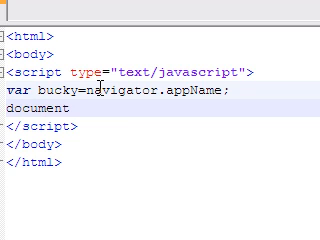
pyautogui.write('.write')
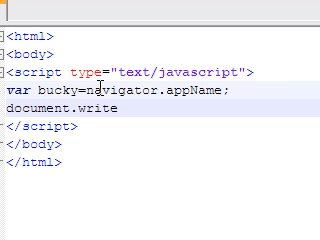
pyautogui.write('(')
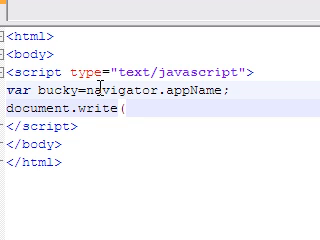
pyautogui.write('"')
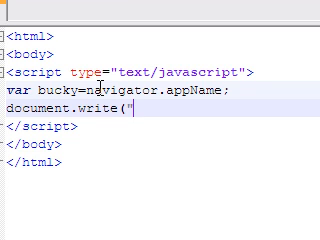
pyautogui.write('You')
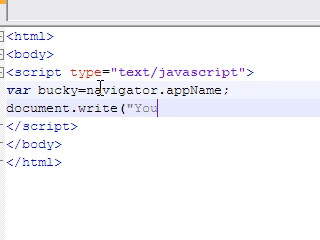
pyautogui.write('re us')
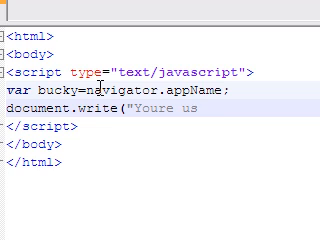
pyautogui.write('ing')
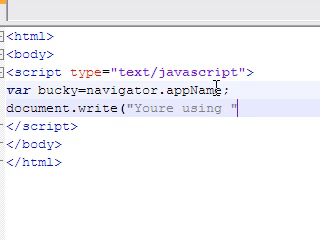
pyautogui.write('+')
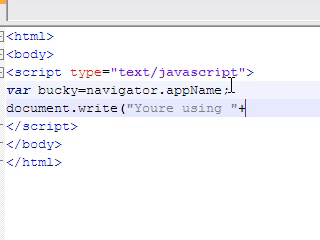
pyautogui.write('bucky')
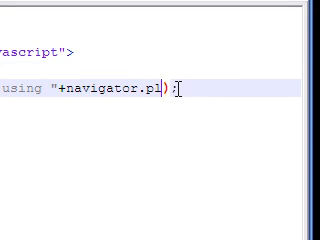
pyautogui.write('atform')
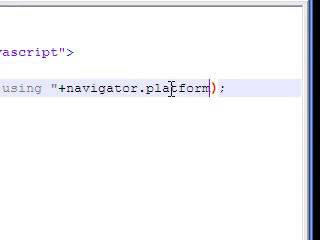